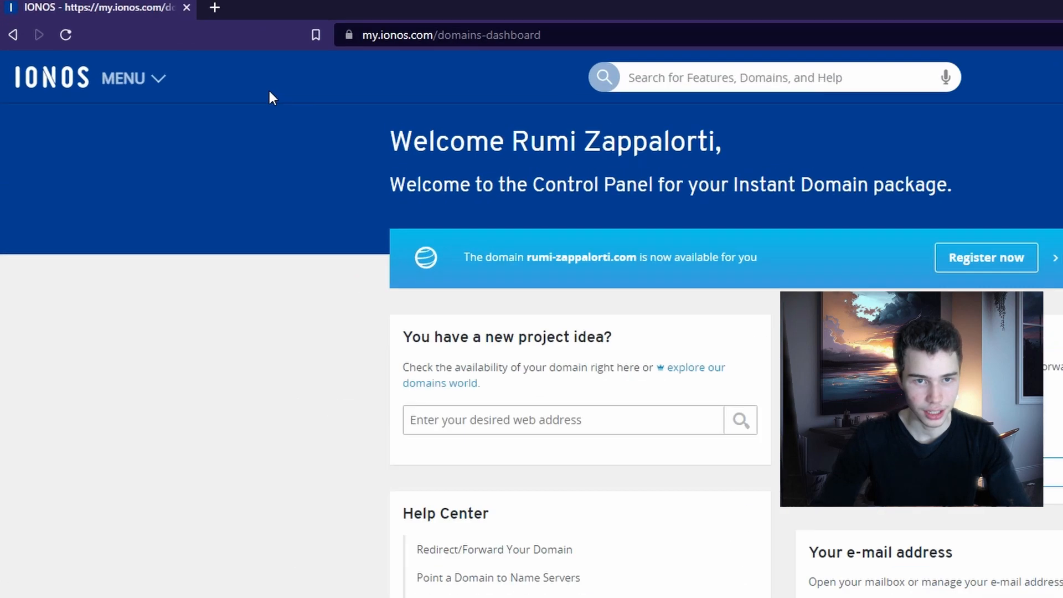
Step: Open the DNS records list for zendigitaladvertising.com via Domains & SSL
click(125, 78)
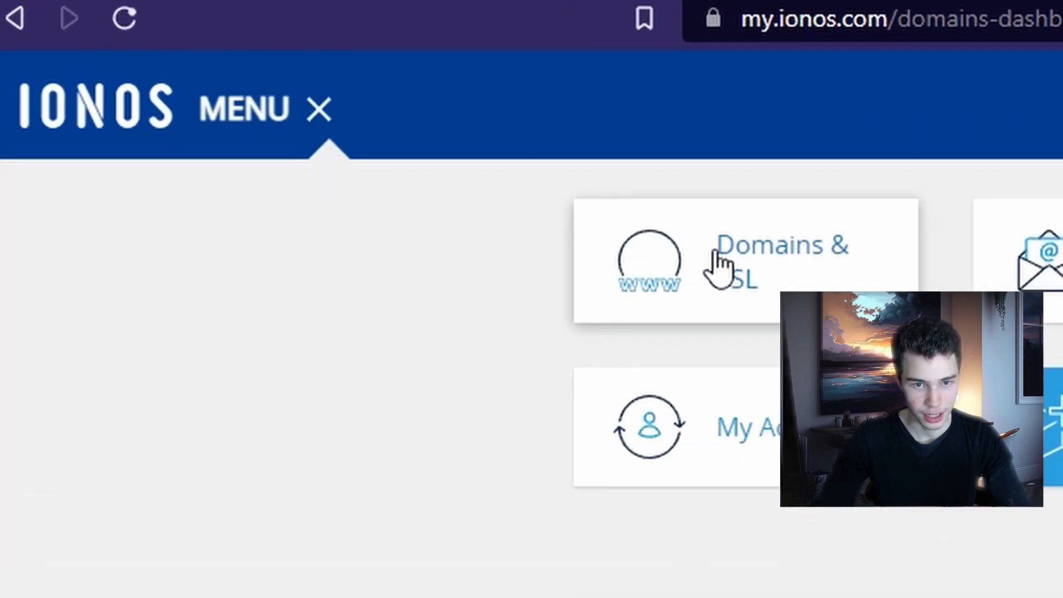
click(761, 257)
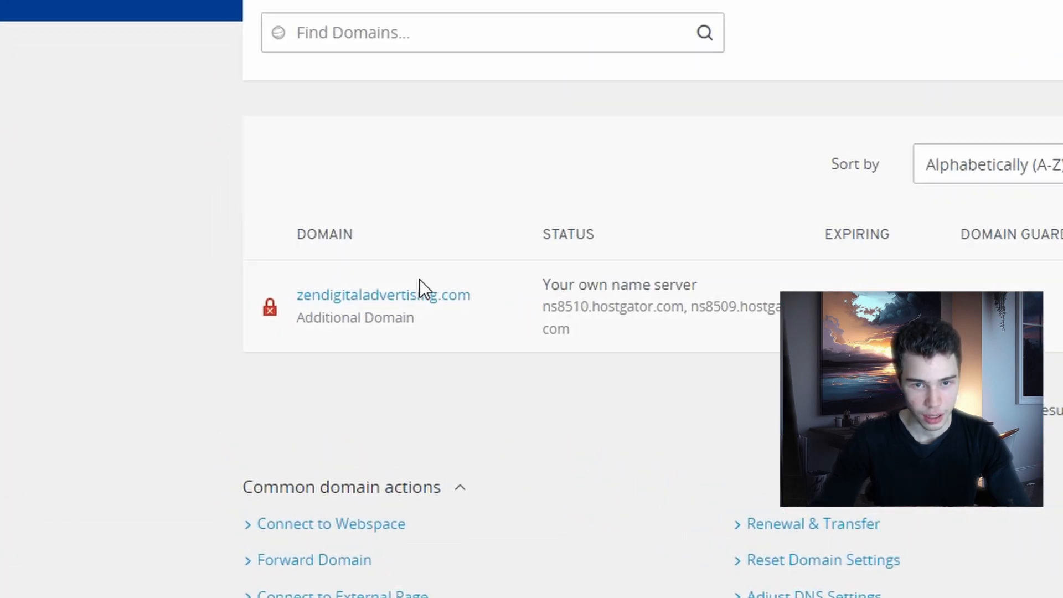
click(383, 294)
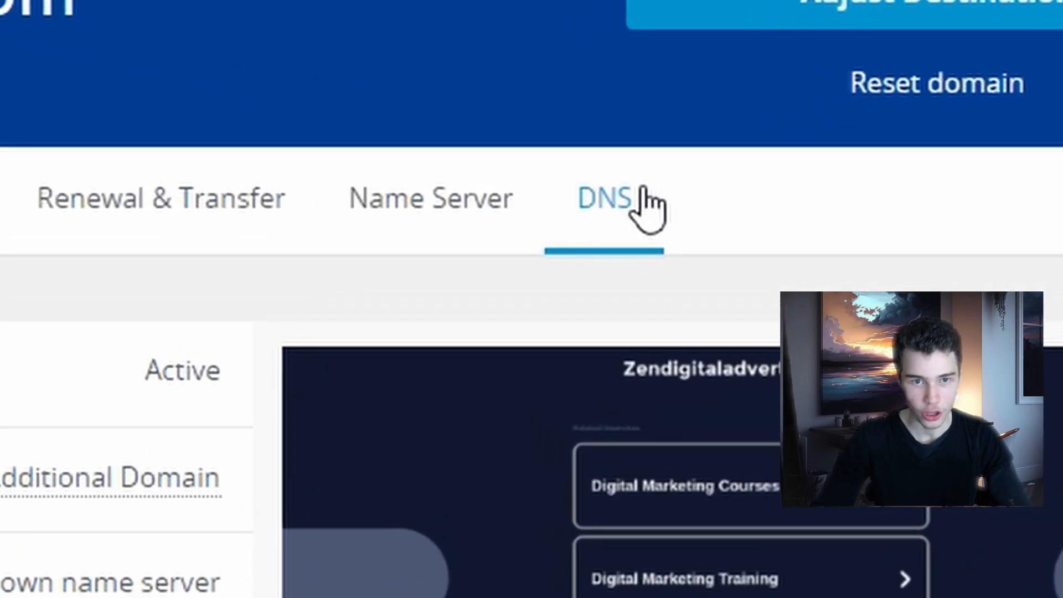
click(603, 199)
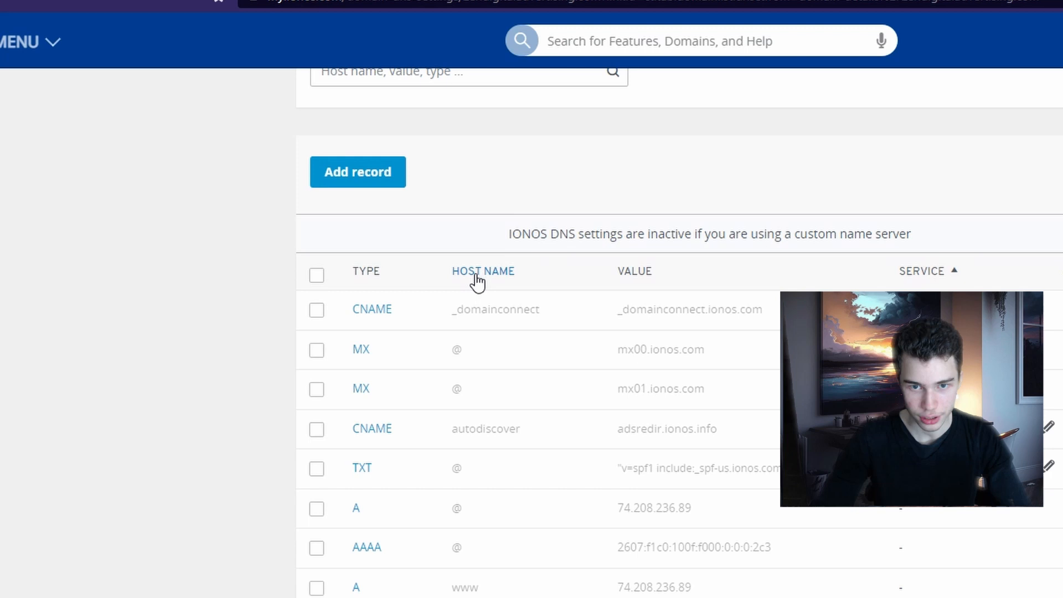
Step: Add and save an IONOS SPF (TXT) record for zendigitaladvertising.com
click(358, 172)
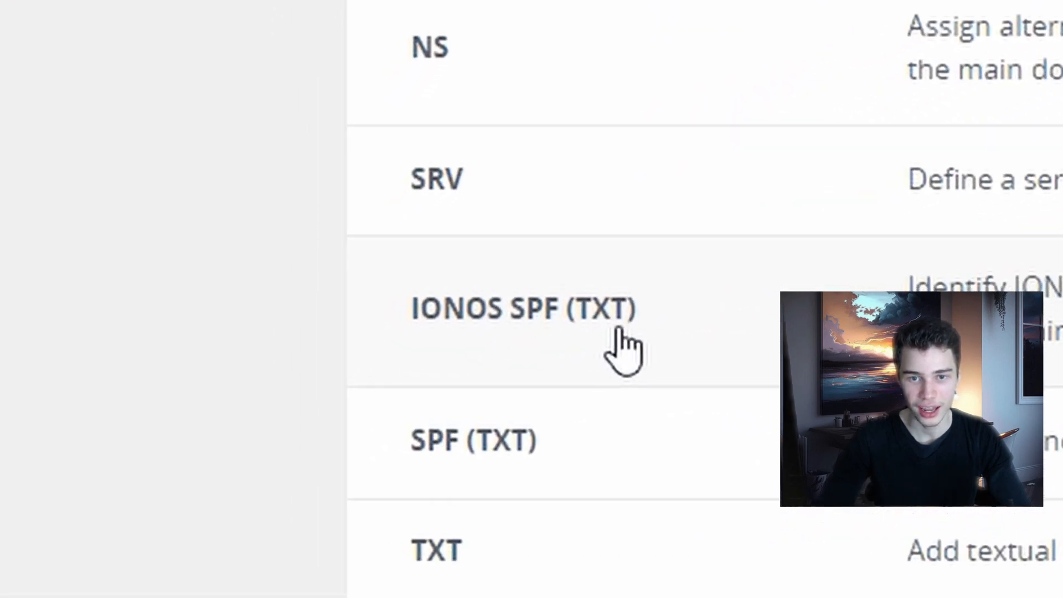
click(525, 310)
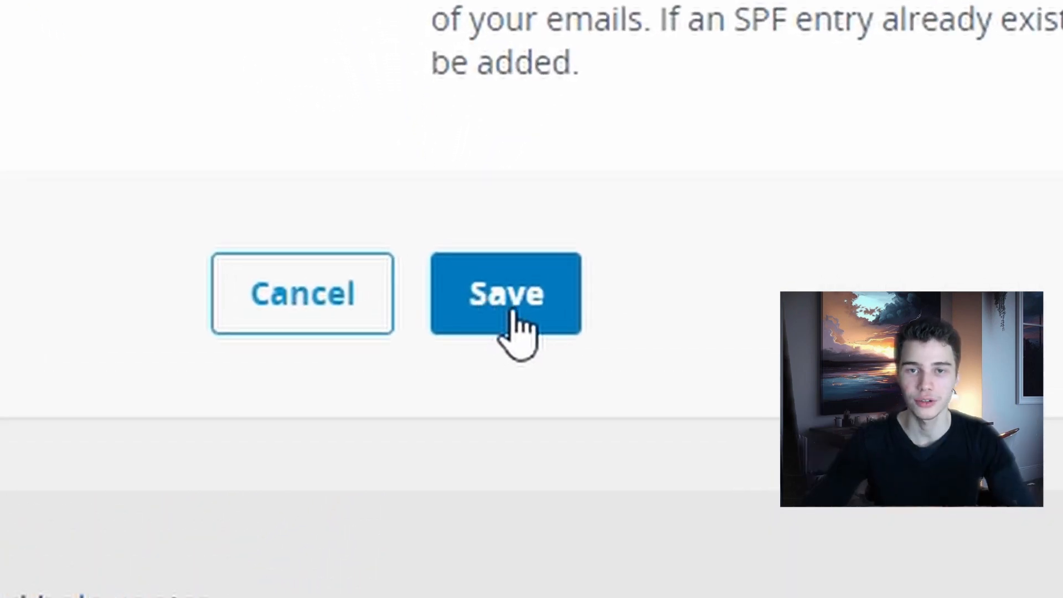
click(507, 293)
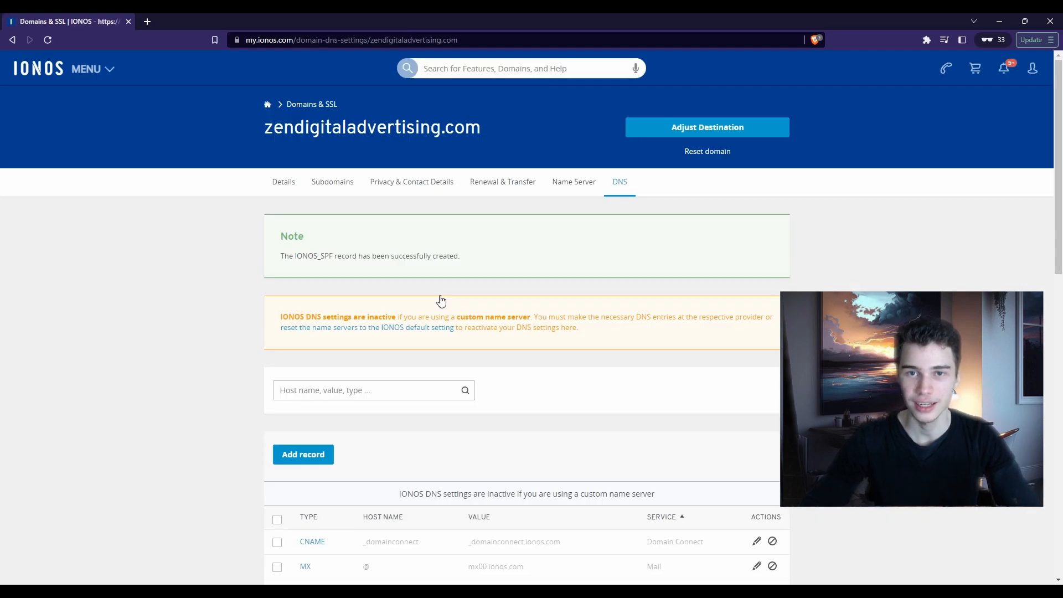